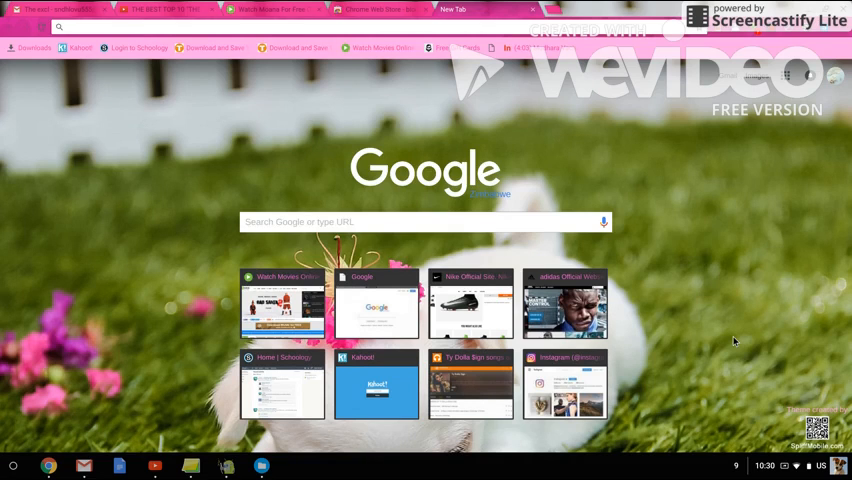
Step: Go to the Chrome Web Store extensions catalogue from the new tab's address bar
click(60, 26)
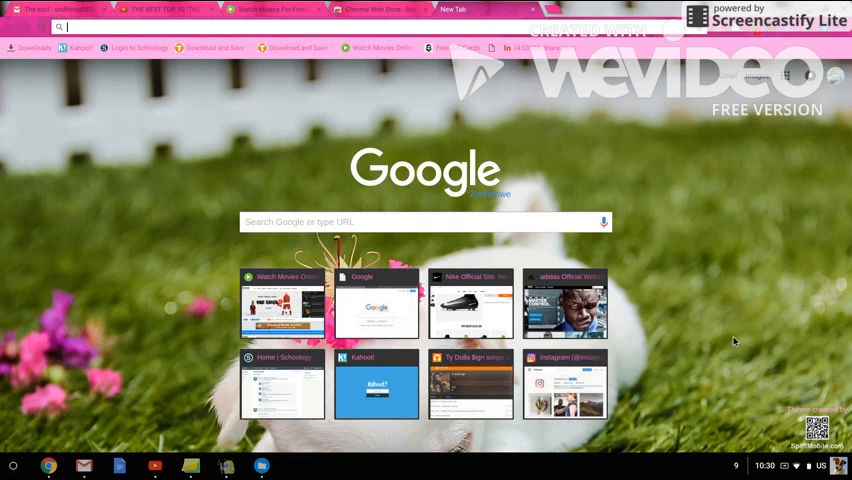
text(chroe)
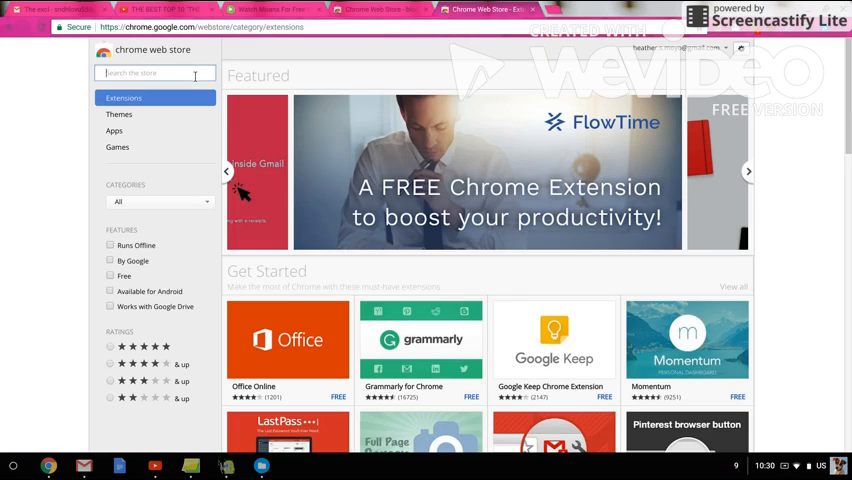
Step: Search the store for 'block', choose the Block site extension and add it to Chrome
text(block sit)
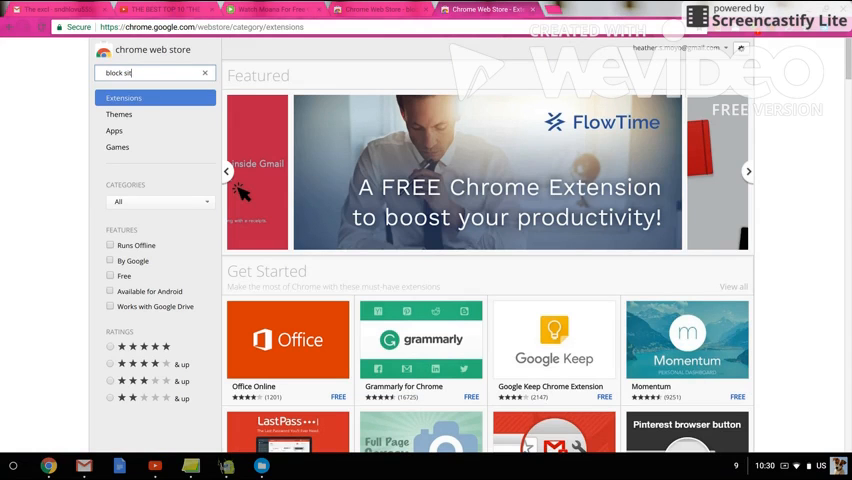
key(enter)
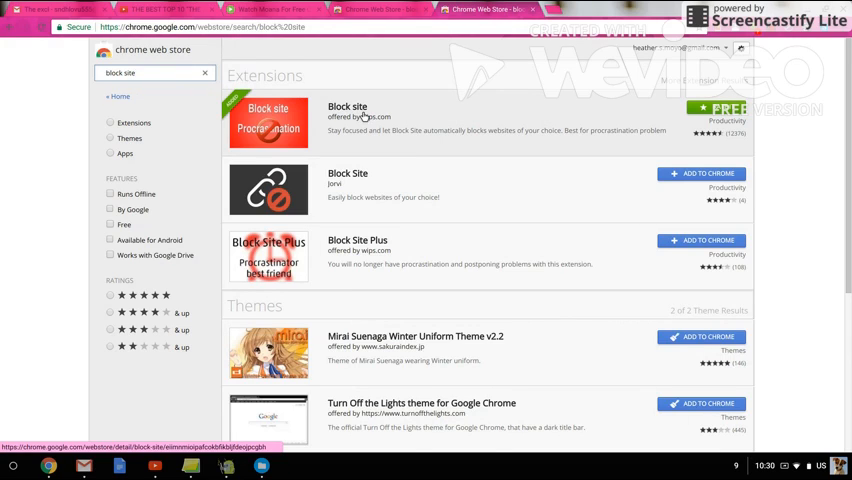
click(348, 120)
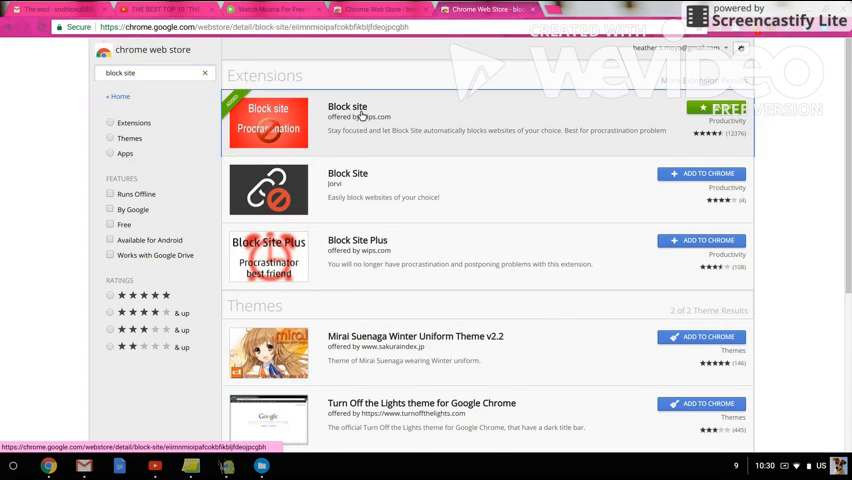
click(348, 106)
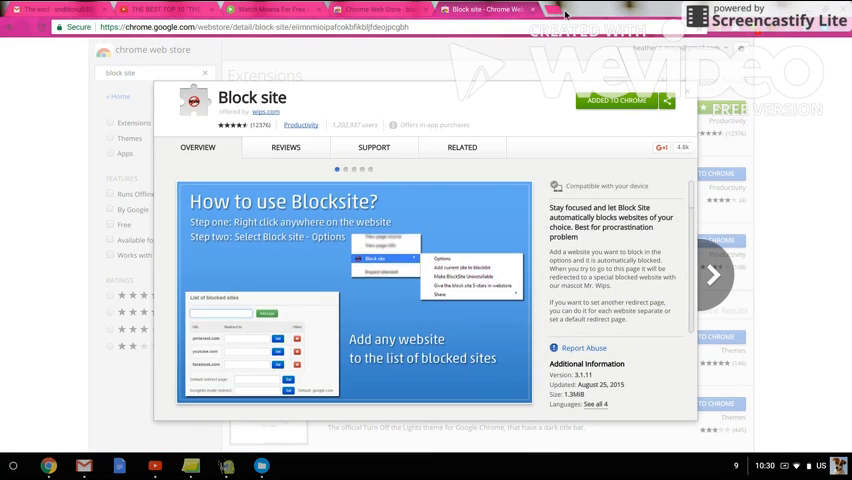
click(560, 8)
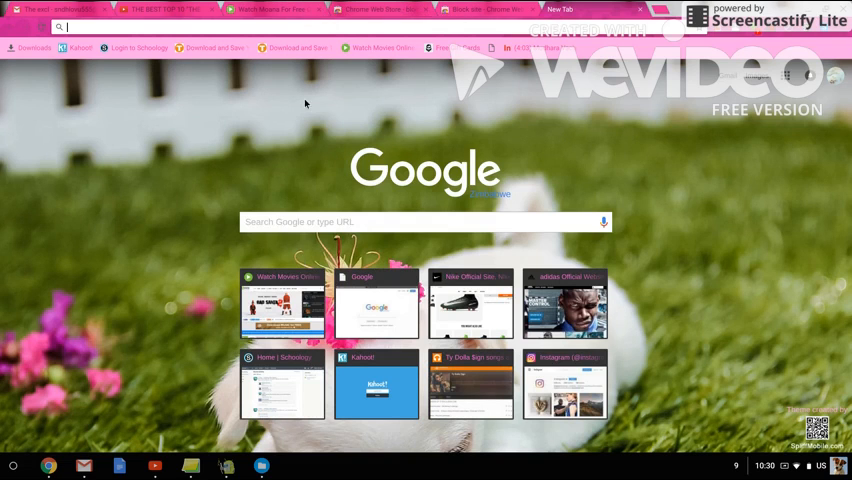
Step: Add the 123movies Moana watching page to Block Site's blacklist from the page's context menu
click(270, 8)
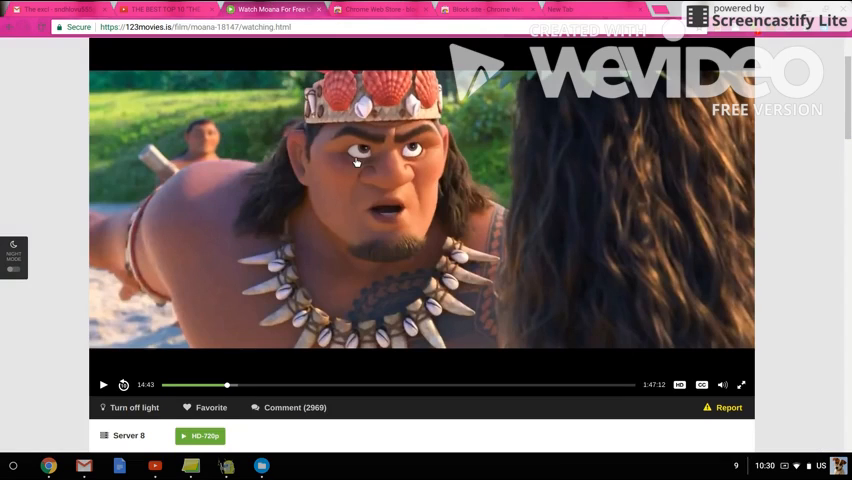
mouse_move(792, 172)
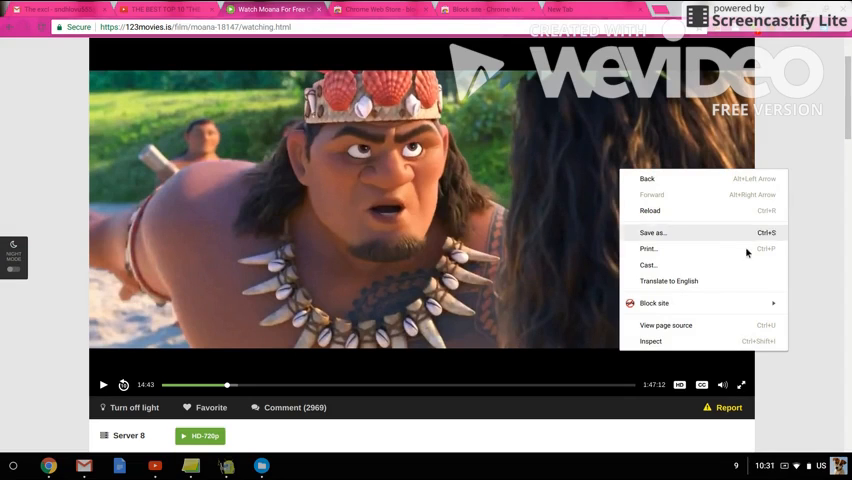
mouse_move(654, 304)
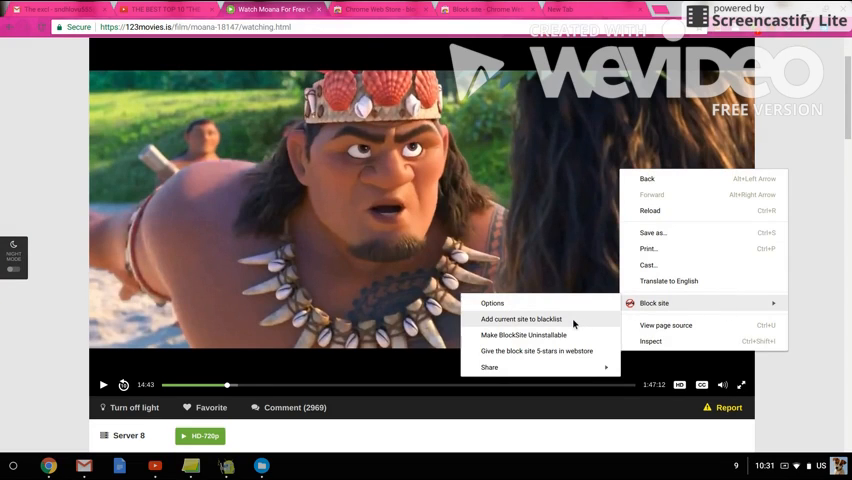
click(520, 320)
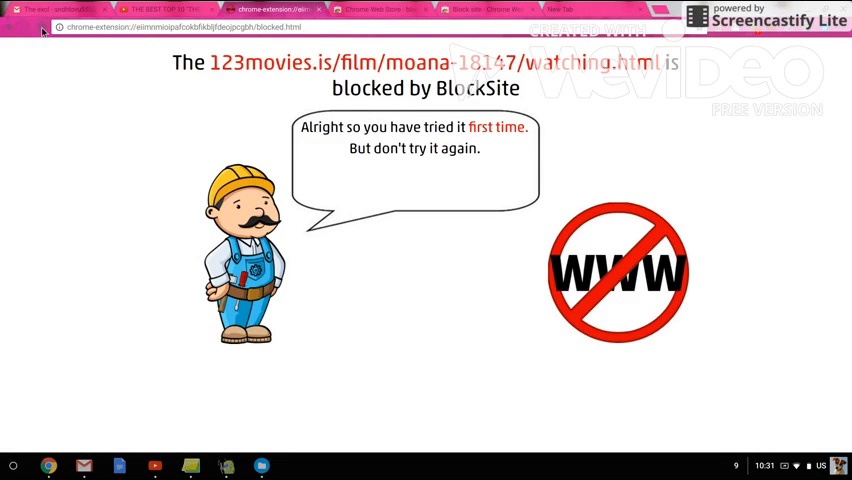
mouse_move(270, 120)
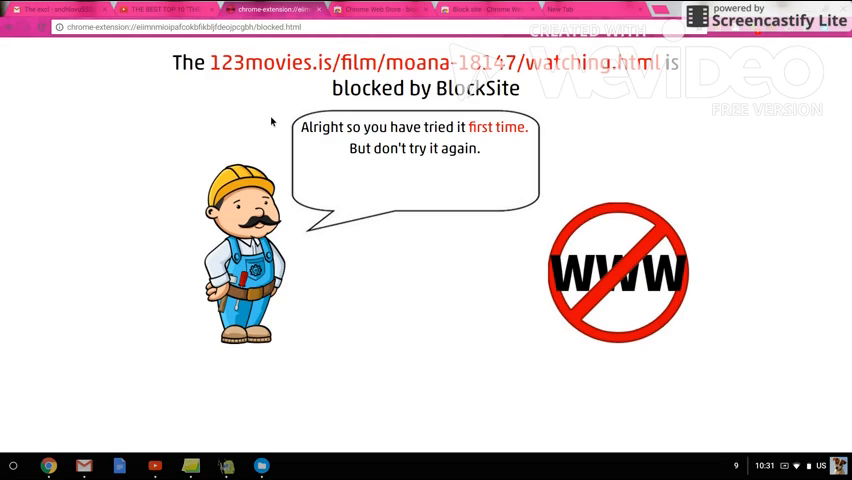
mouse_move(436, 162)
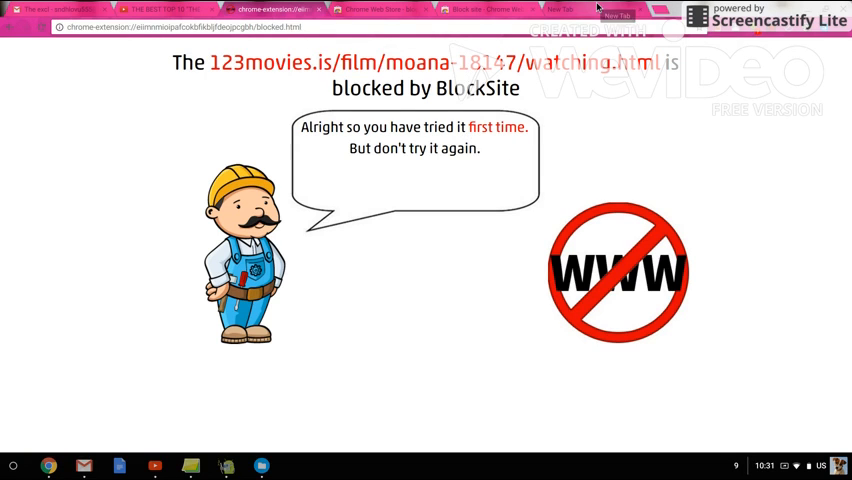
Step: Leave the BlockSite blocked notice for a fresh new tab page
click(560, 8)
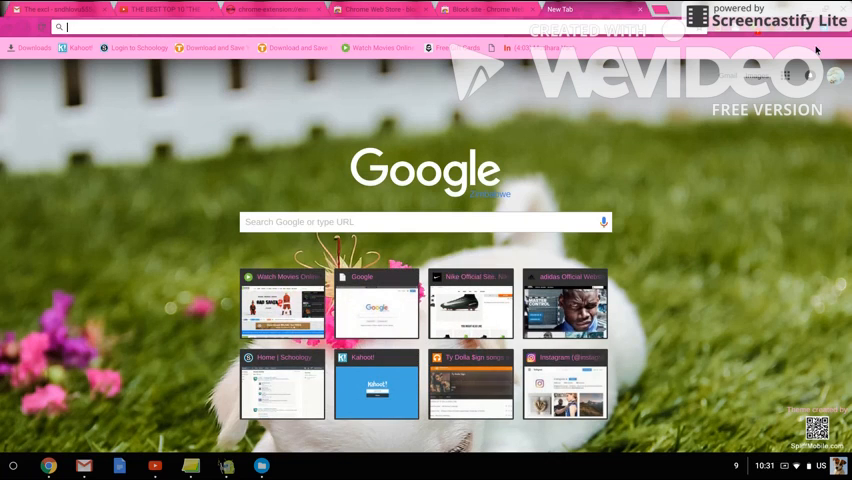
Step: Show Block Site's options page listing the blocked 123movies Moana page
click(844, 28)
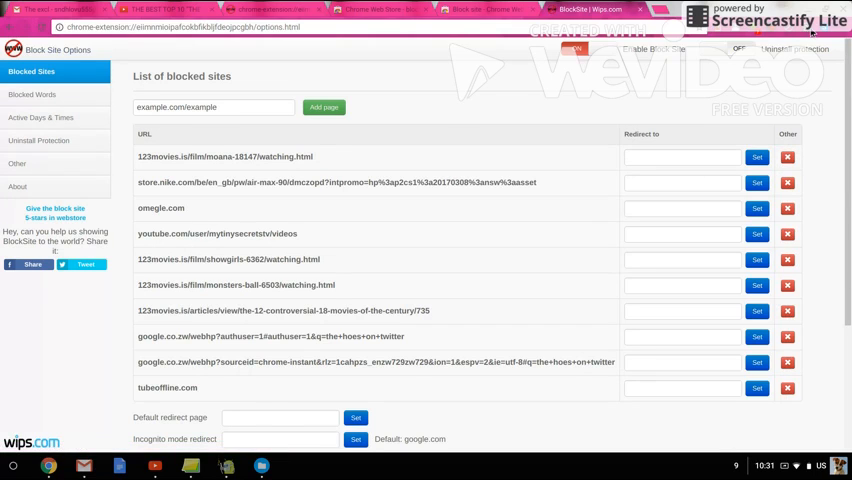
mouse_move(796, 36)
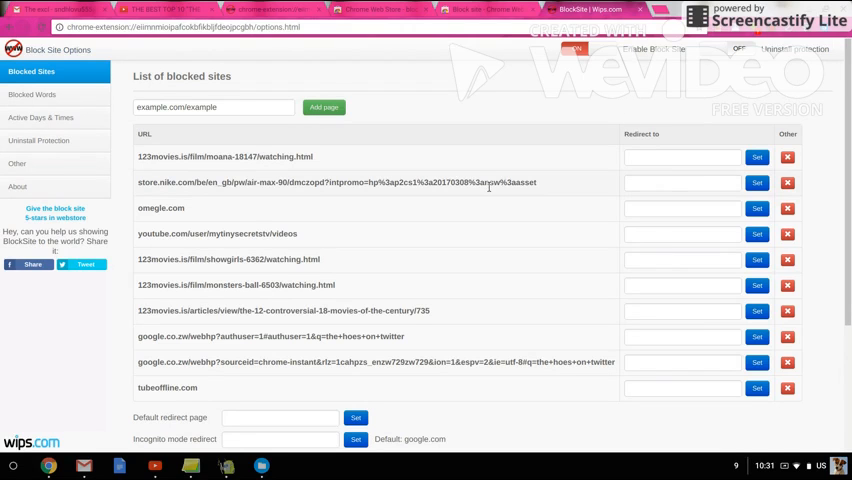
Step: Delete the 123movies Moana entry from the blocked sites list and confirm its removal
click(788, 156)
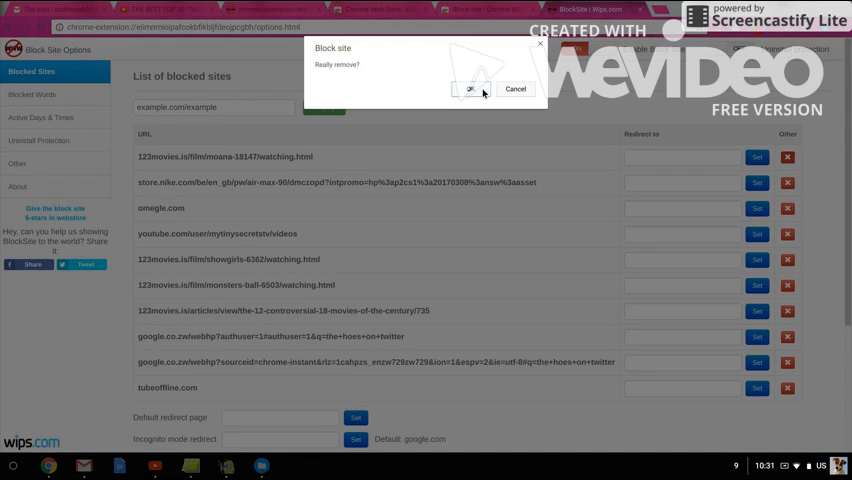
click(470, 88)
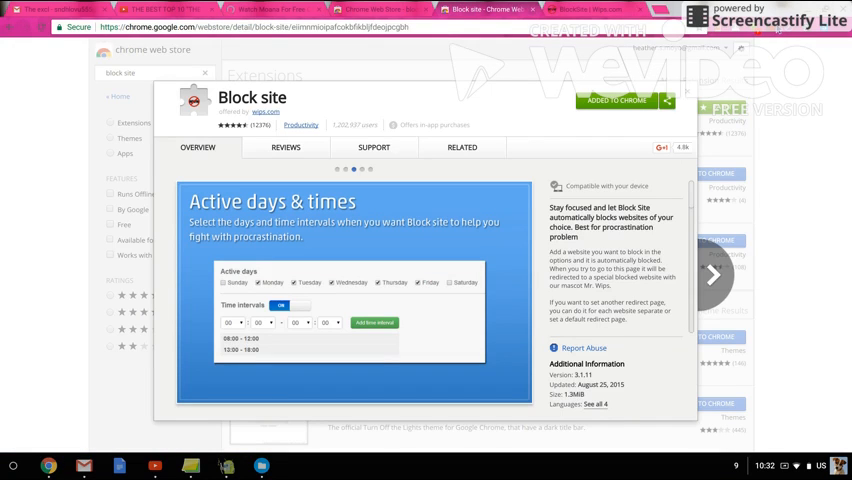
Step: Advance Block site's screenshot carousel to the password and uninstall protection preview
click(712, 274)
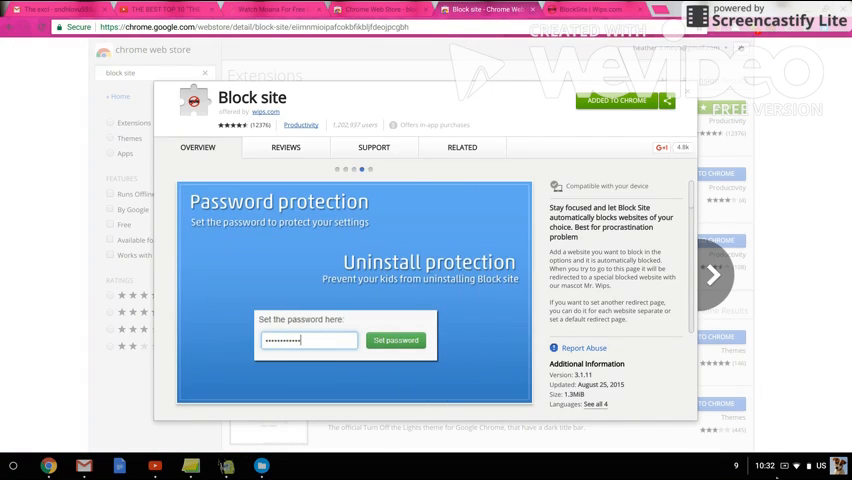
click(790, 464)
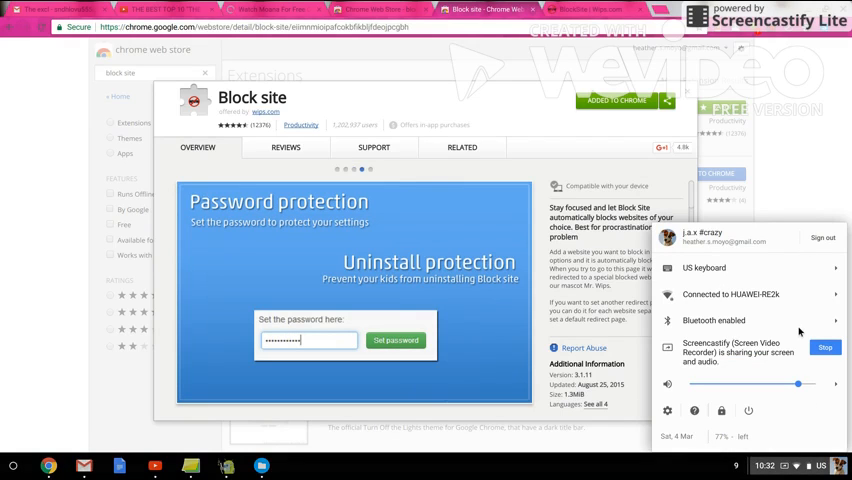